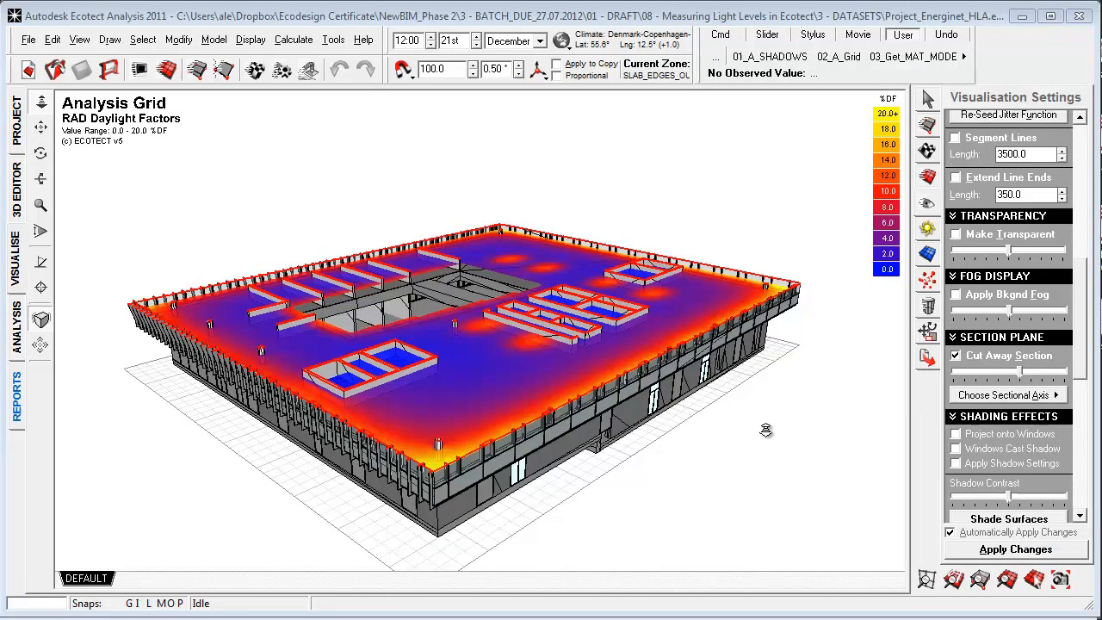
mouse_move(764, 434)
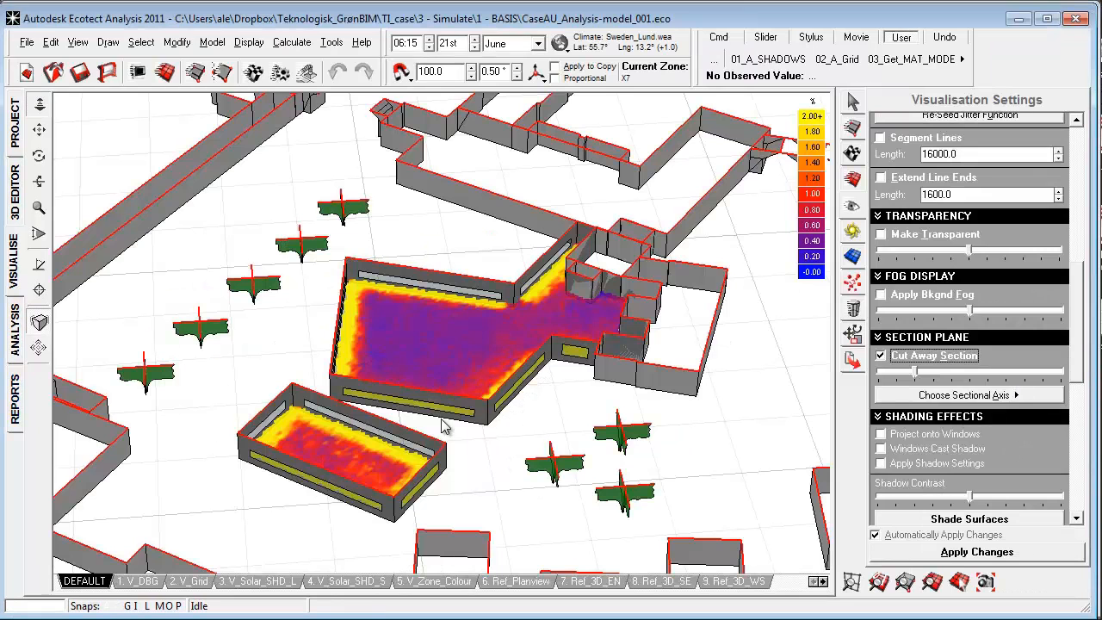
mouse_move(467, 474)
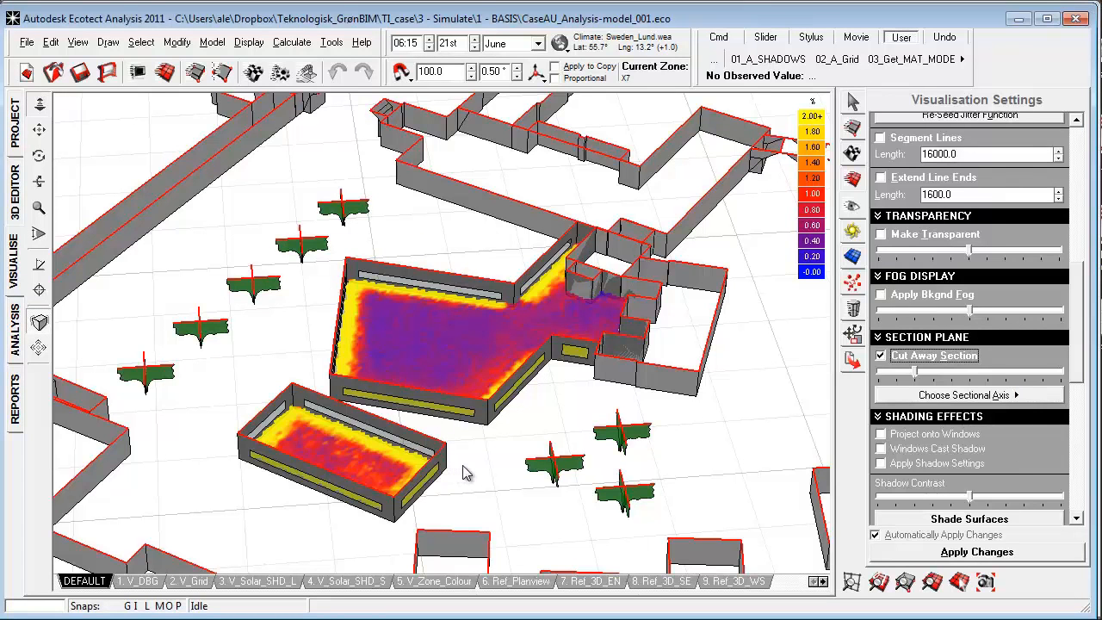
mouse_move(498, 468)
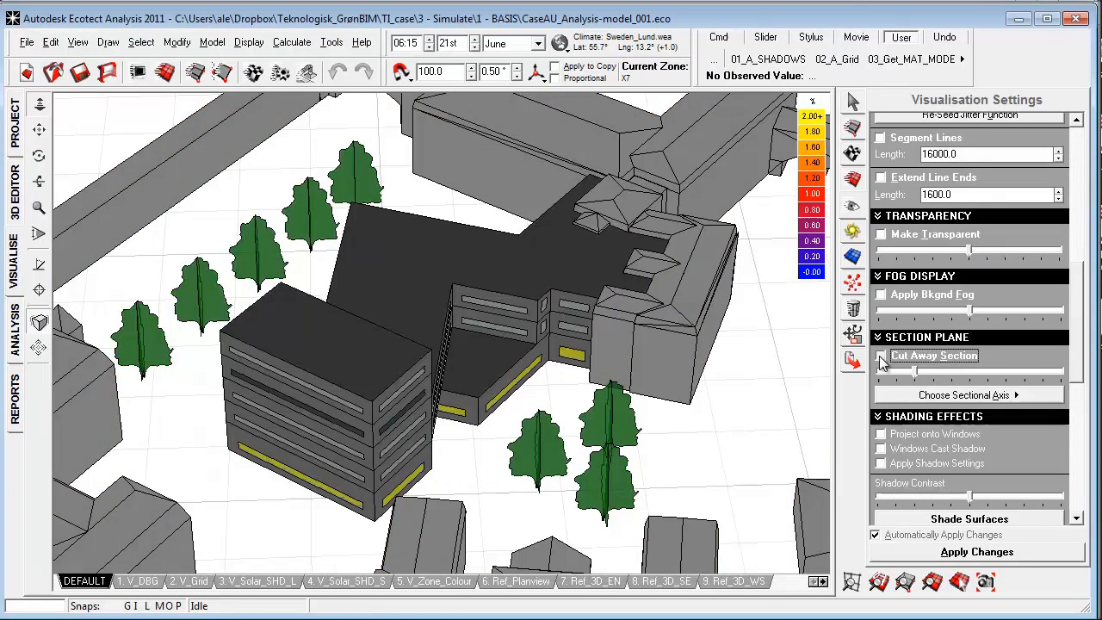
- Re-enable Cut Away Section so the false-colour daylight grid covers both wings' floors
left_click(879, 355)
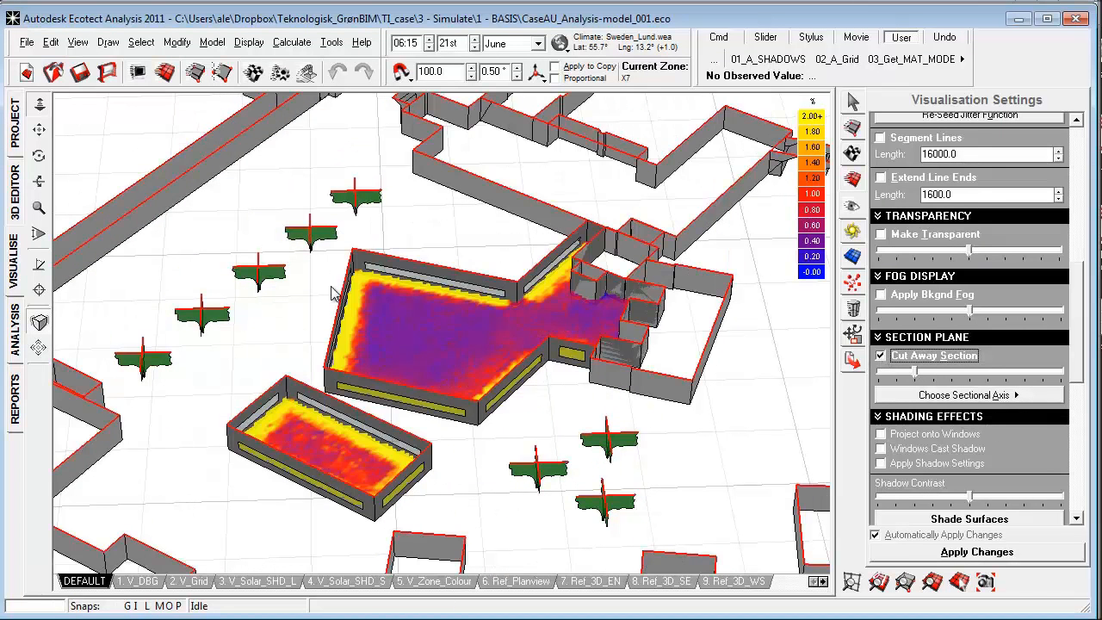
mouse_move(465, 476)
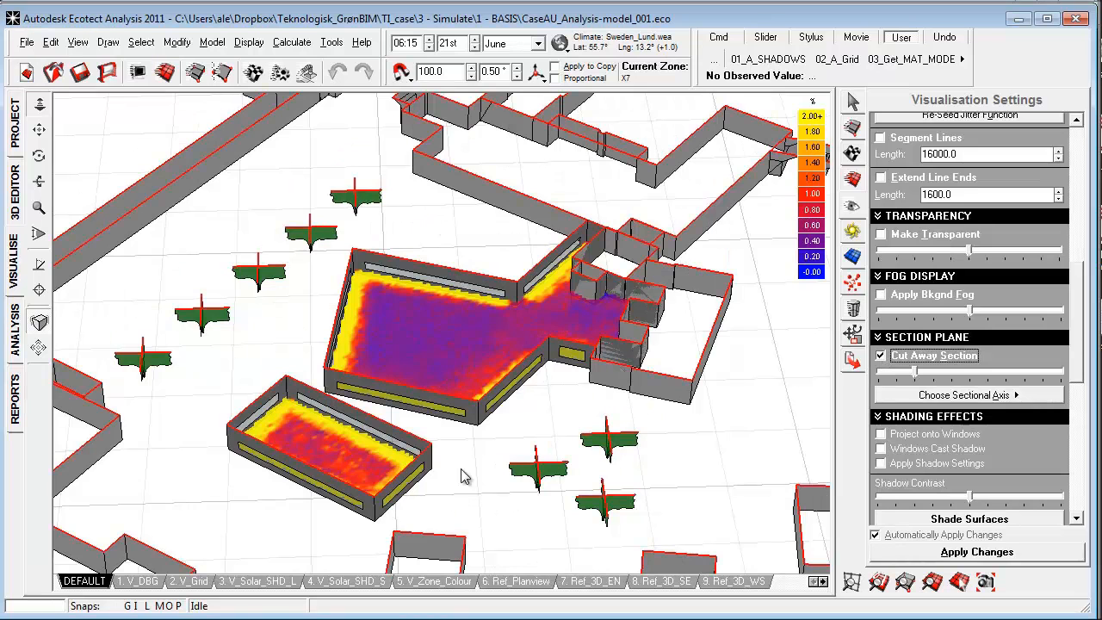
mouse_move(256, 231)
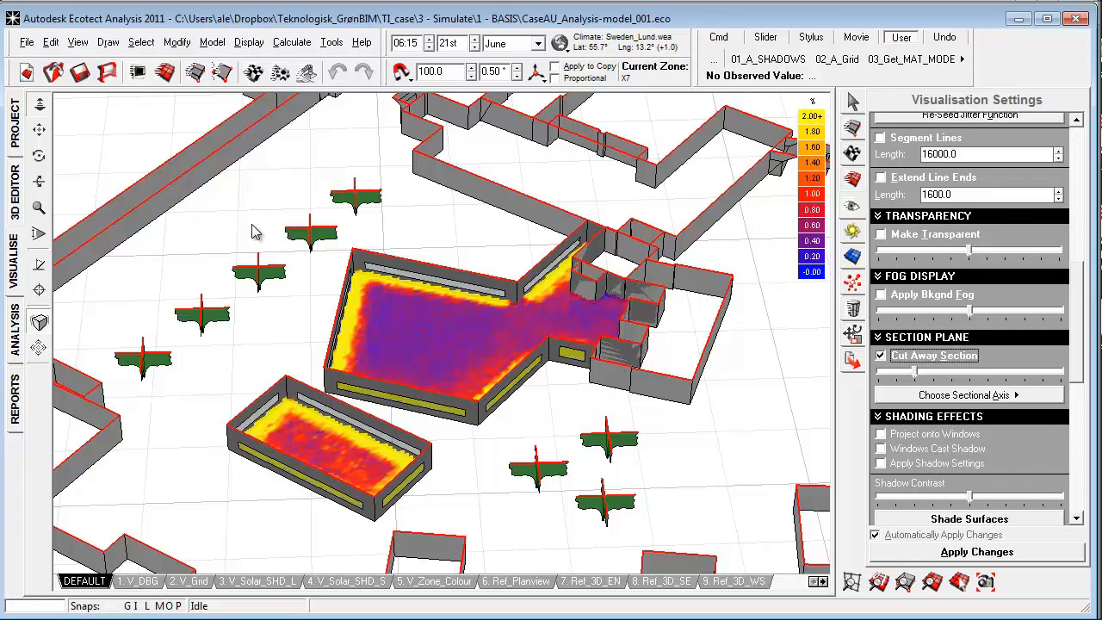
mouse_move(274, 212)
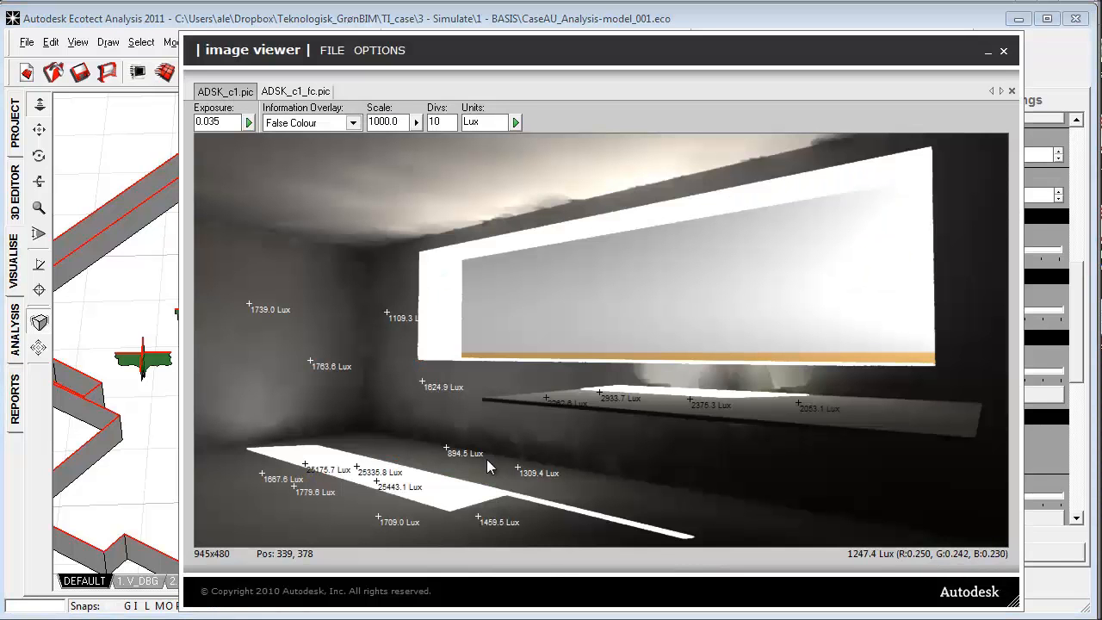
mouse_move(360, 449)
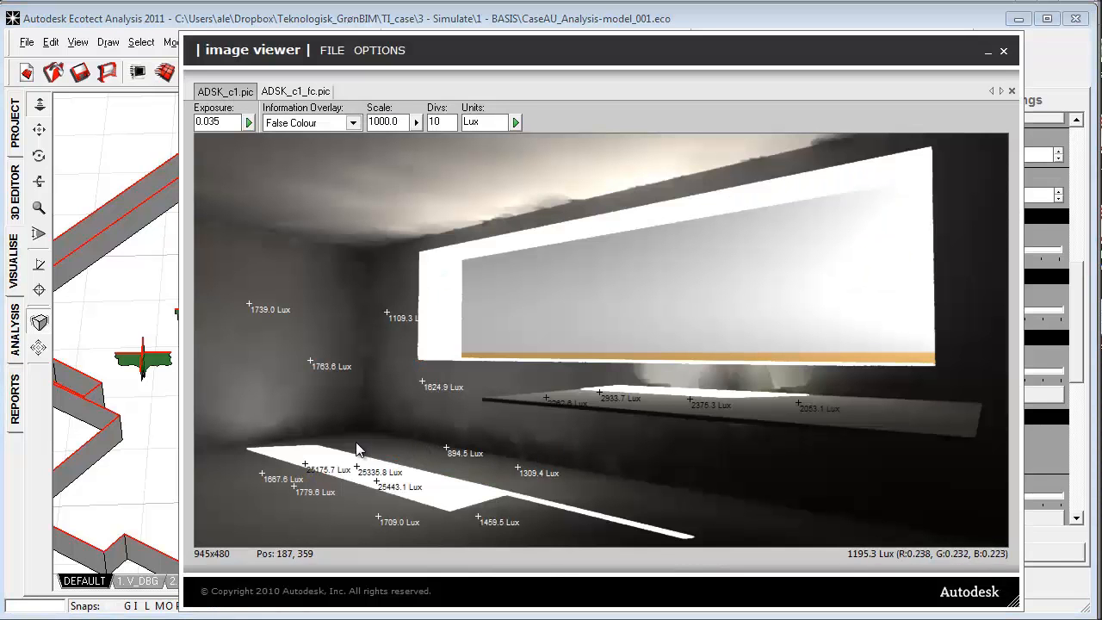
mouse_move(338, 396)
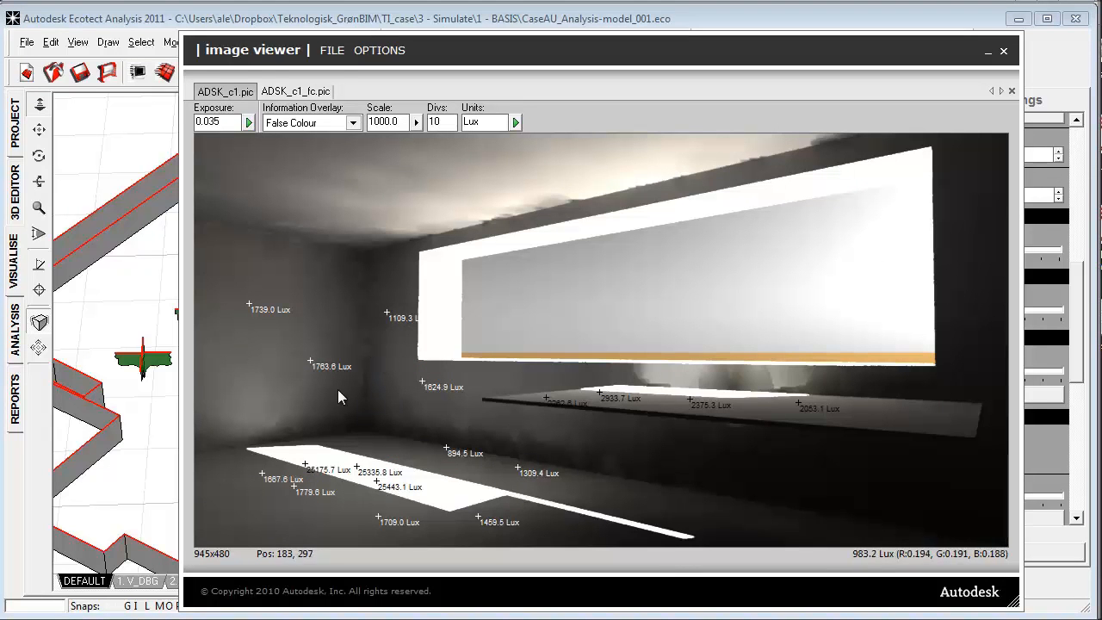
mouse_move(360, 423)
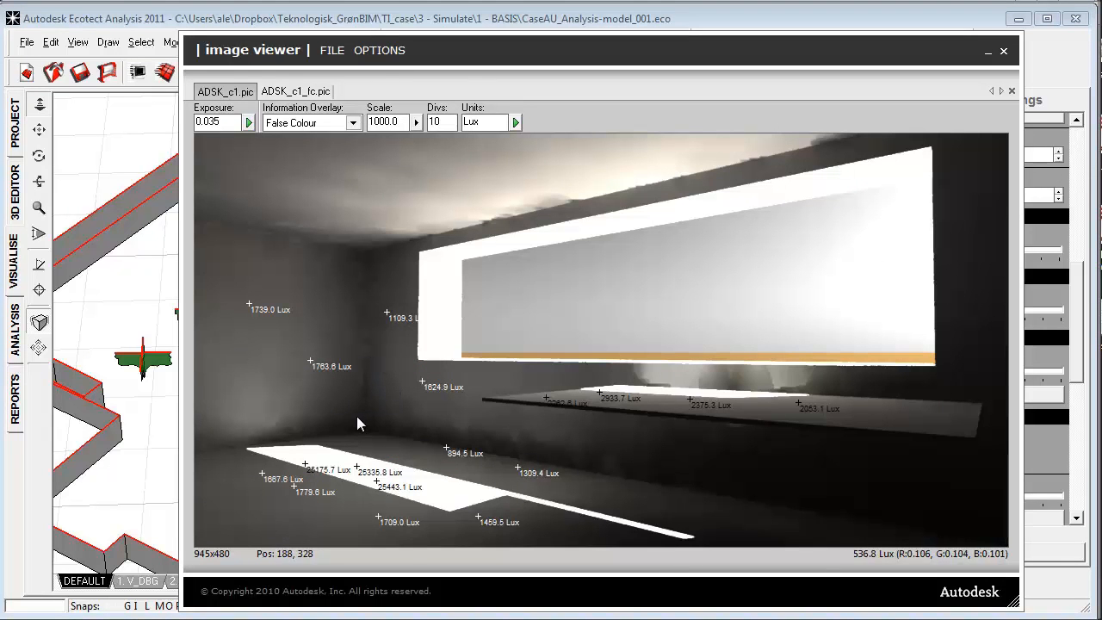
- Close the Radiance rendered image window, returning to the cut-away model
left_click(1002, 50)
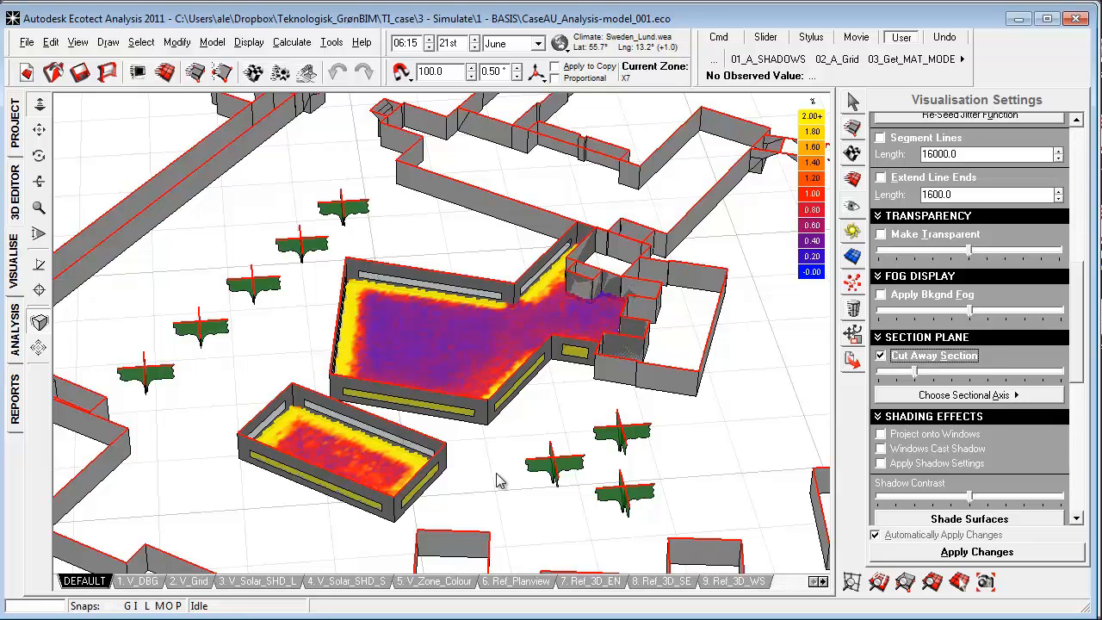
mouse_move(482, 461)
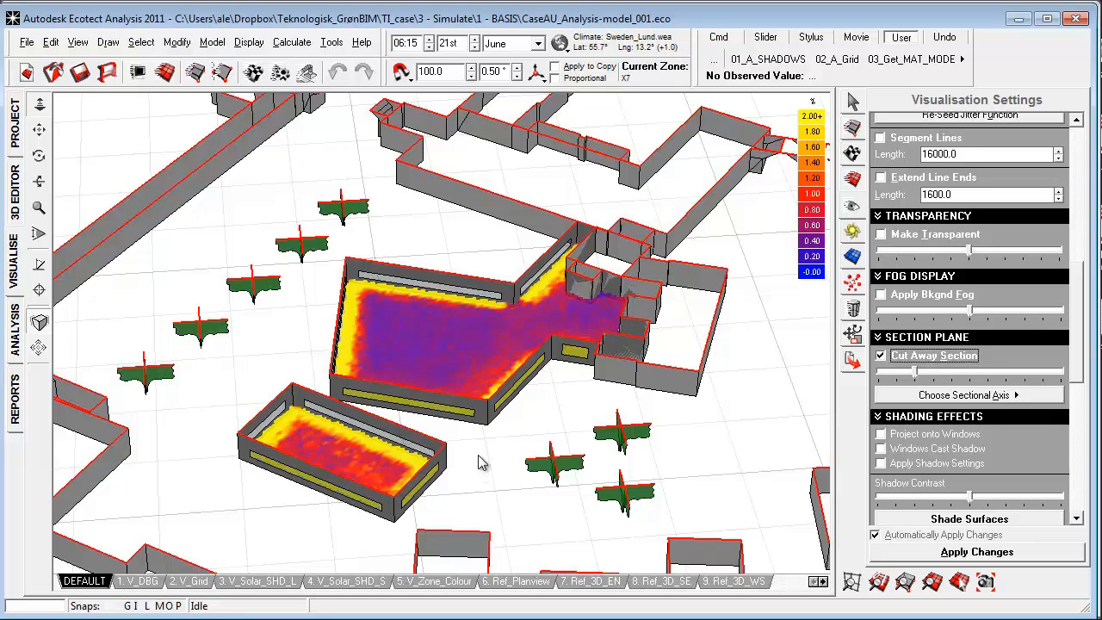
mouse_move(294, 535)
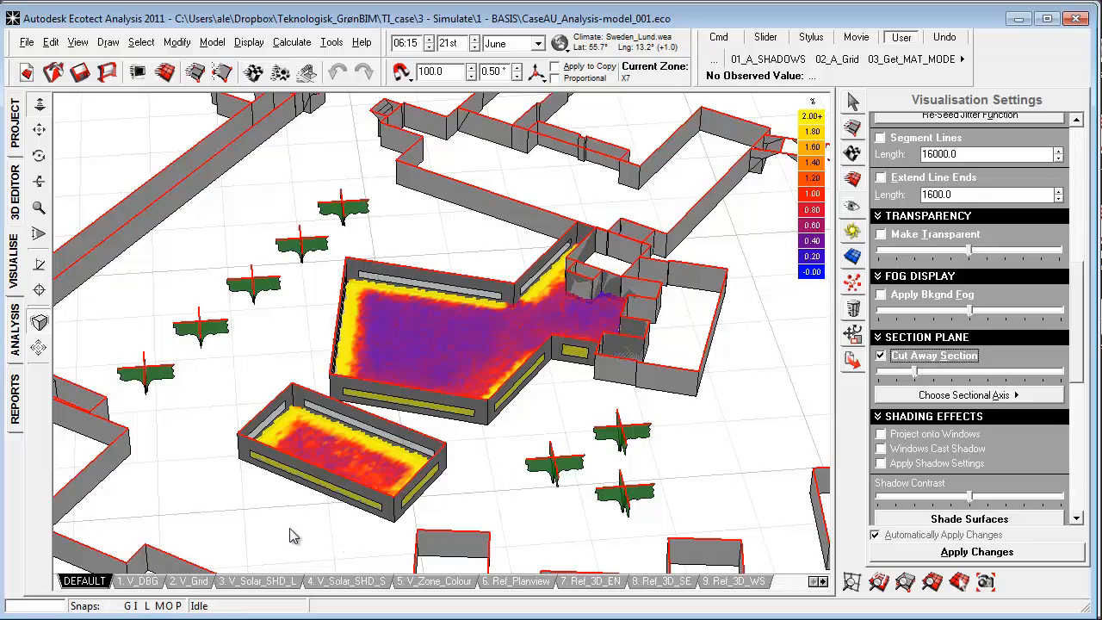
mouse_move(508, 486)
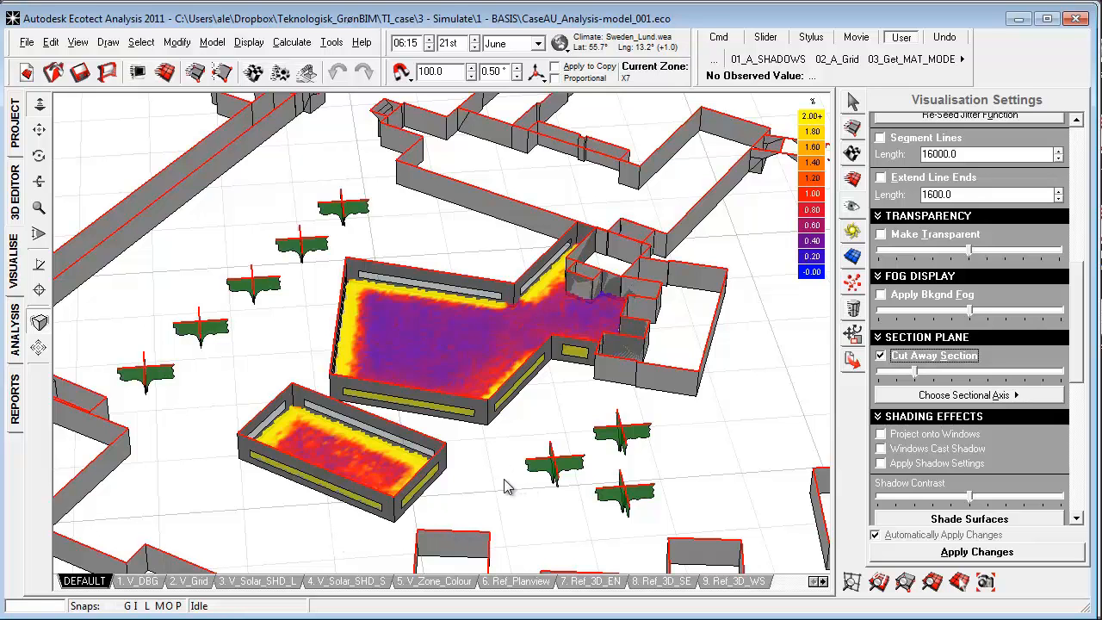
mouse_move(491, 478)
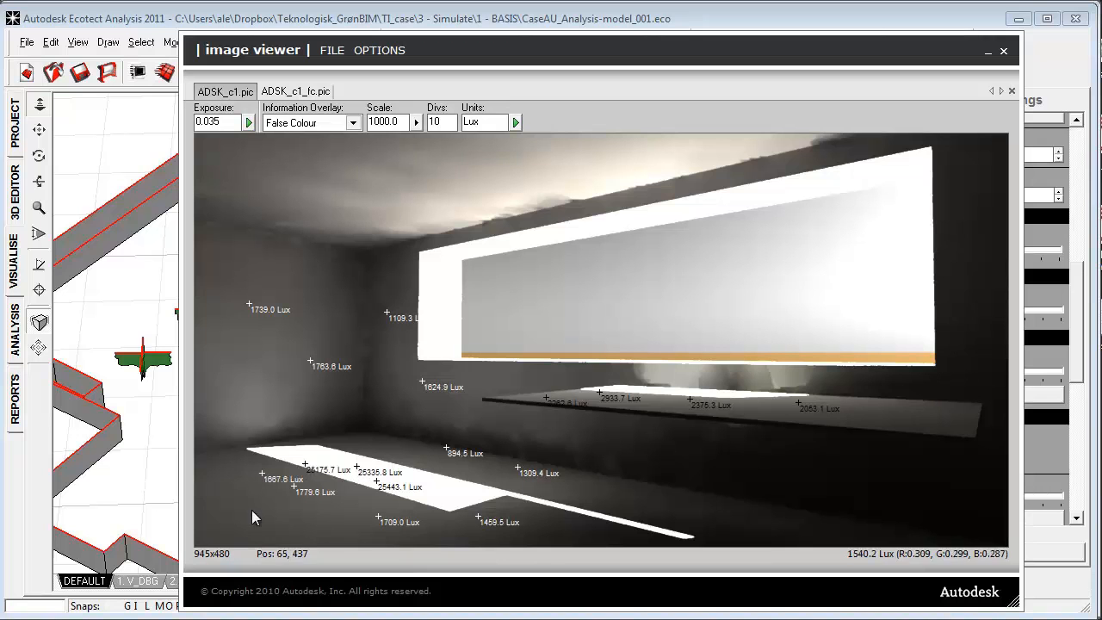
mouse_move(541, 475)
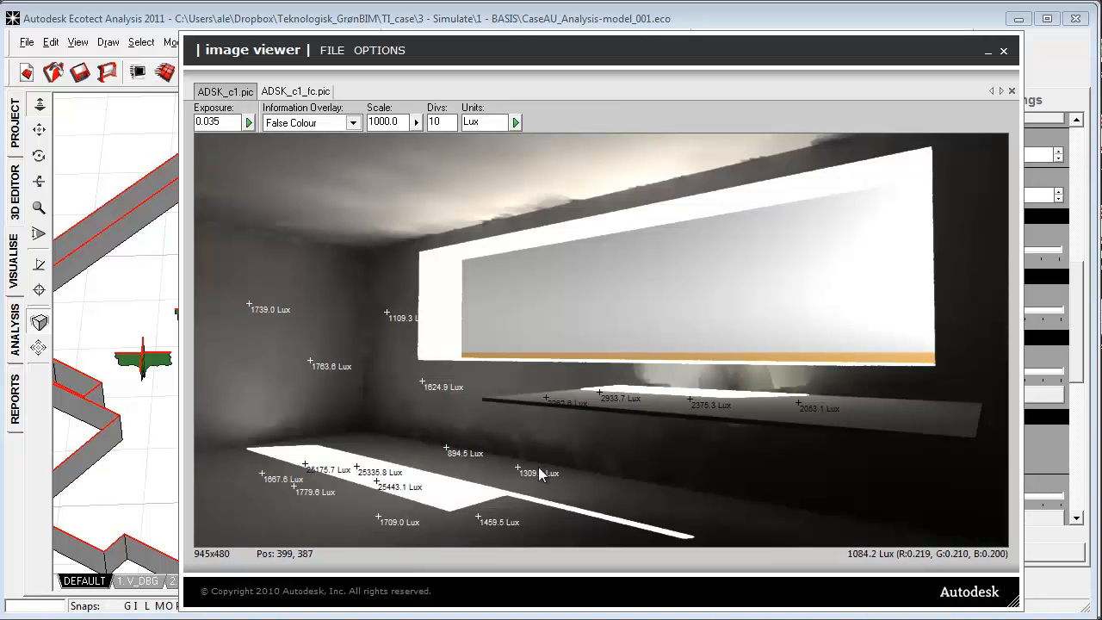
mouse_move(343, 439)
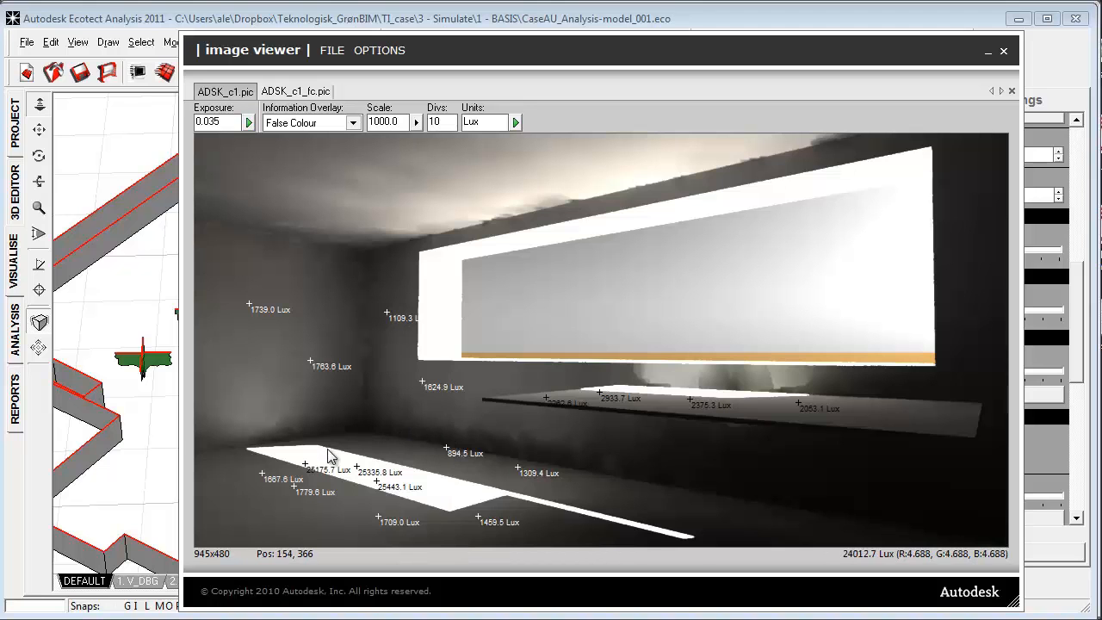
mouse_move(145, 420)
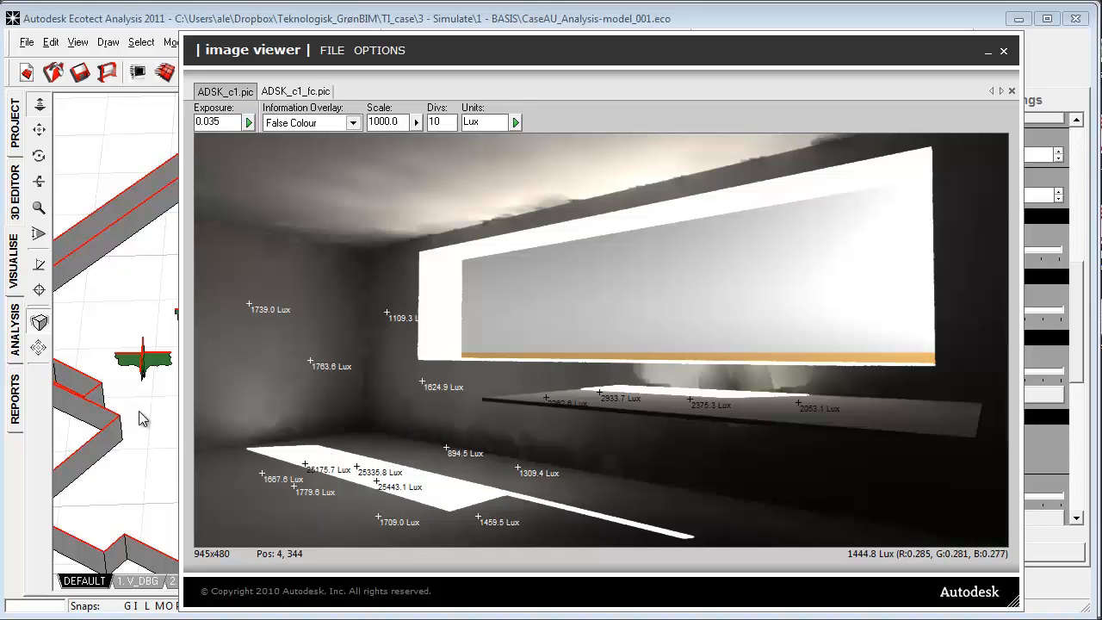
mouse_move(458, 483)
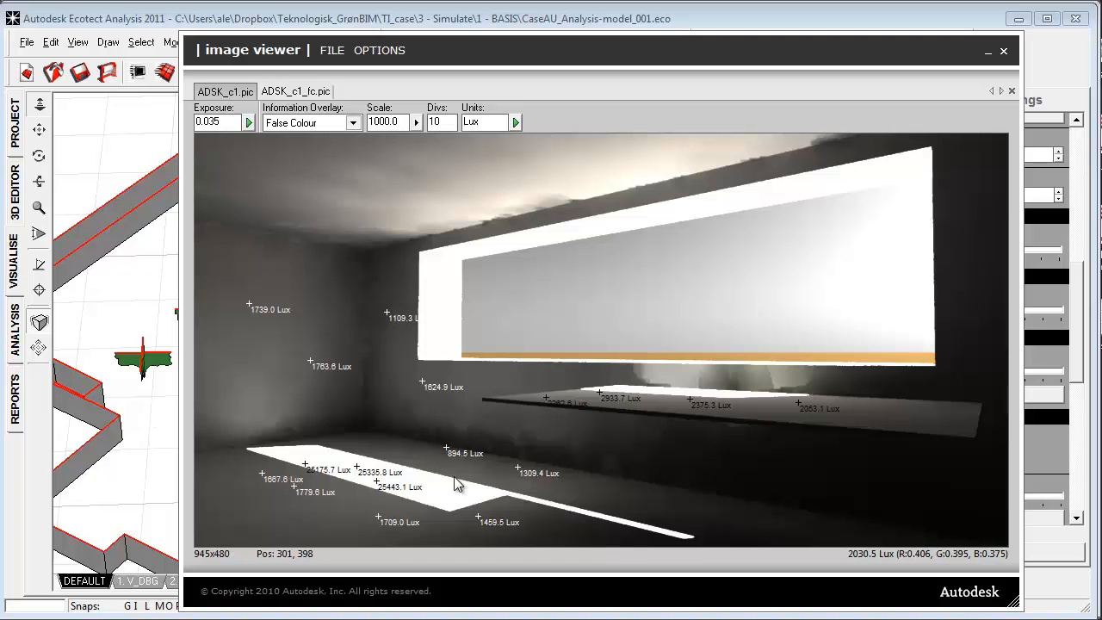
mouse_move(416, 482)
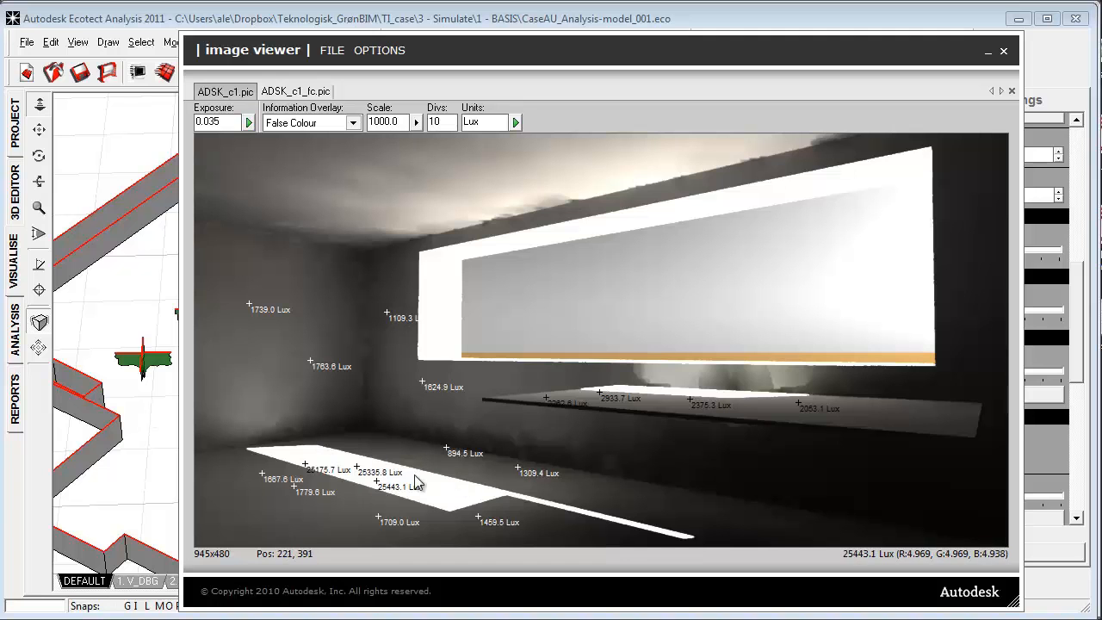
mouse_move(394, 479)
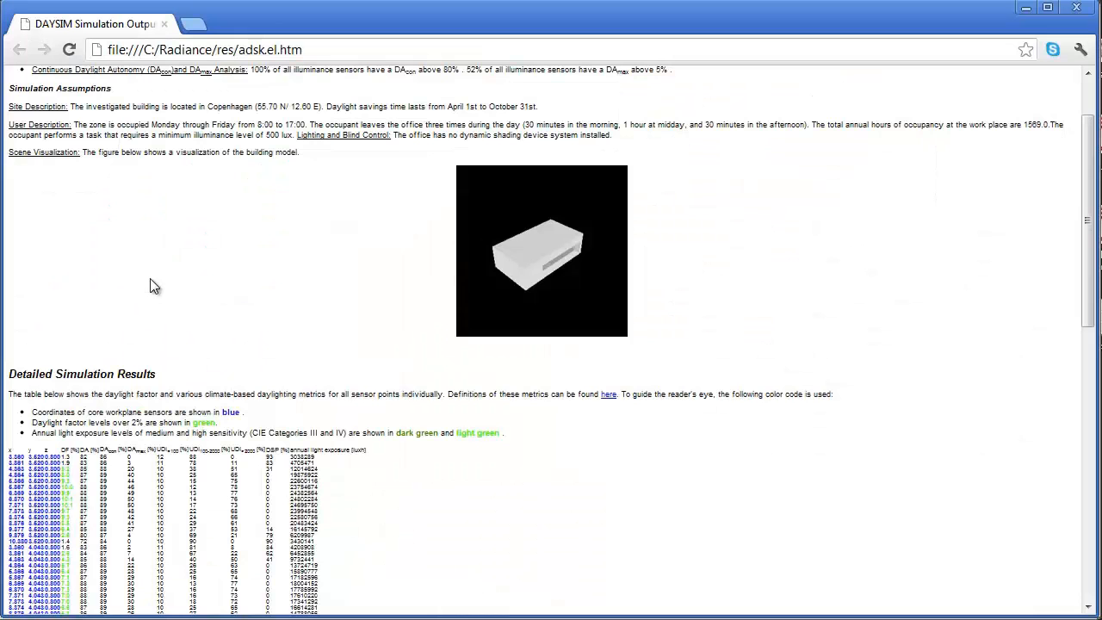
mouse_move(107, 472)
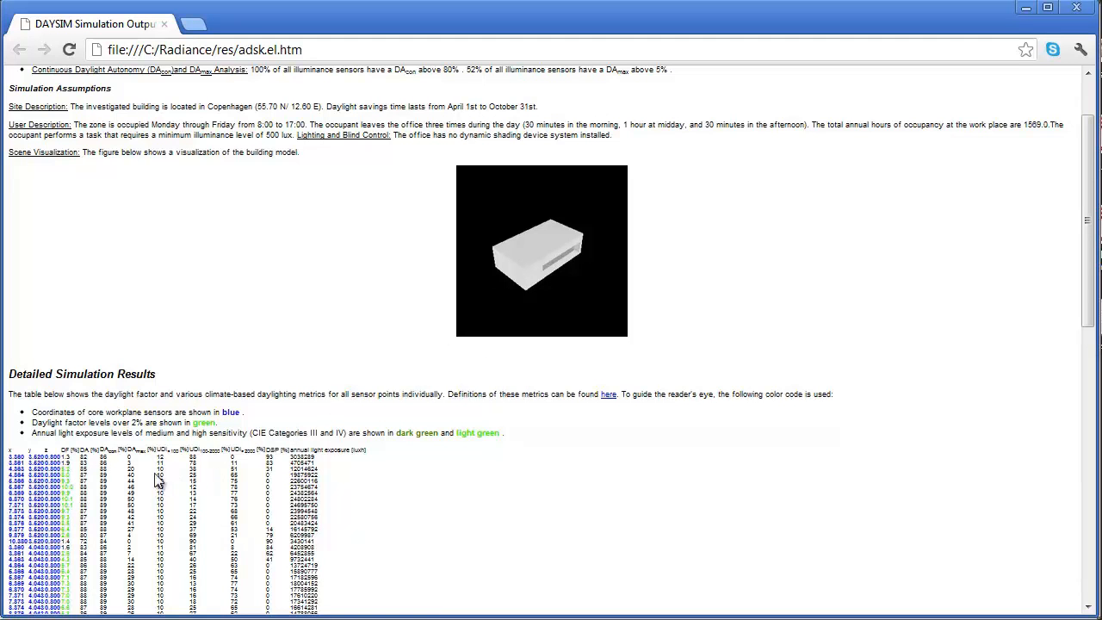
mouse_move(134, 468)
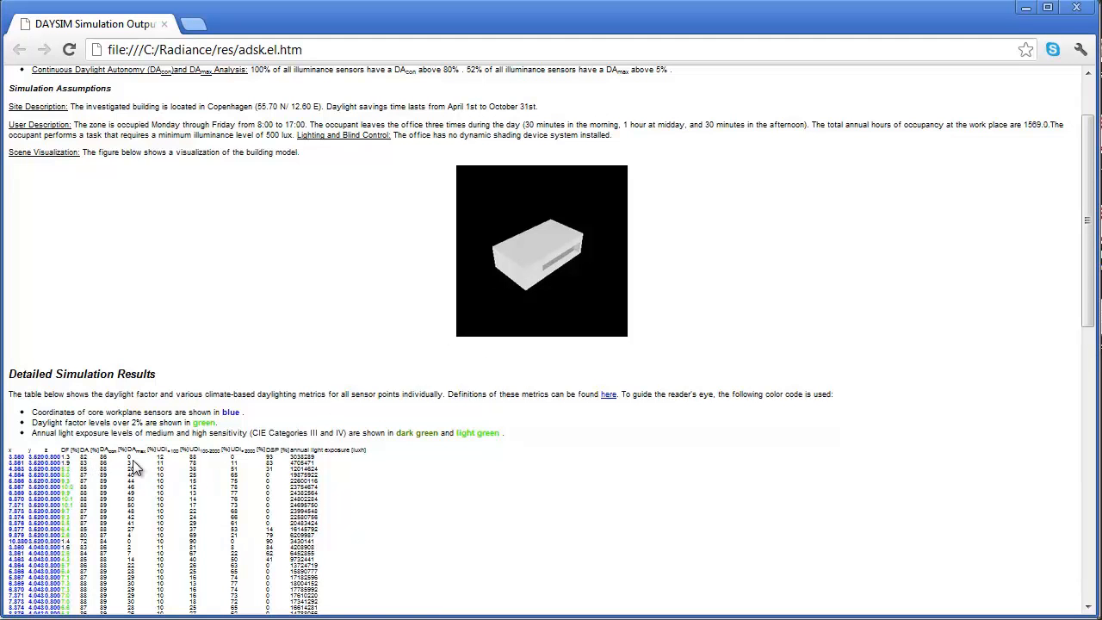
mouse_move(171, 464)
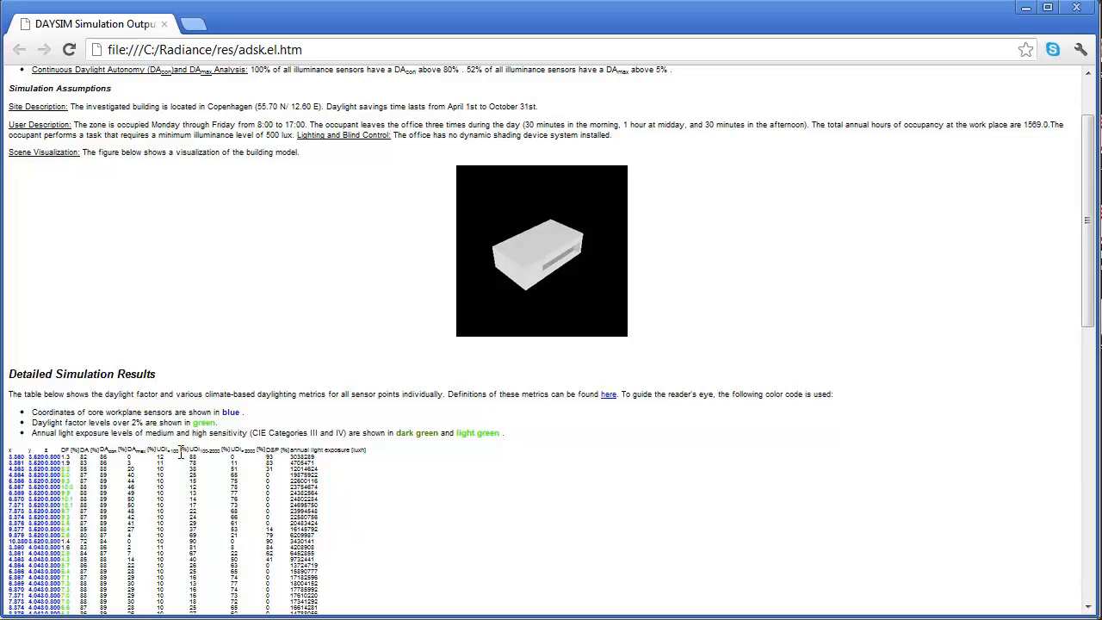
mouse_move(197, 461)
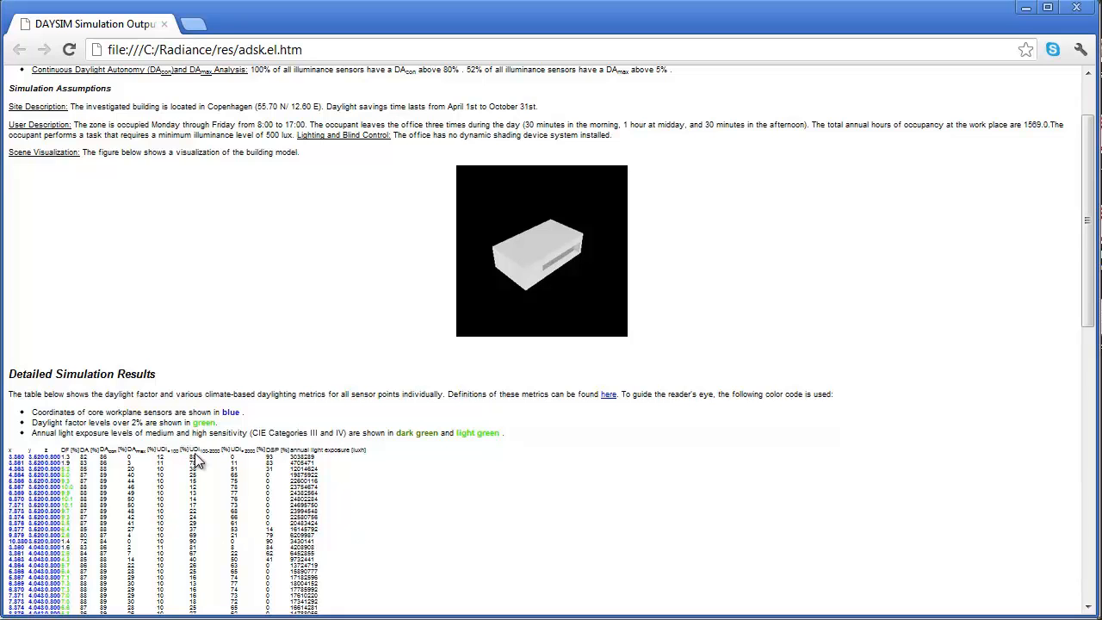
mouse_move(173, 362)
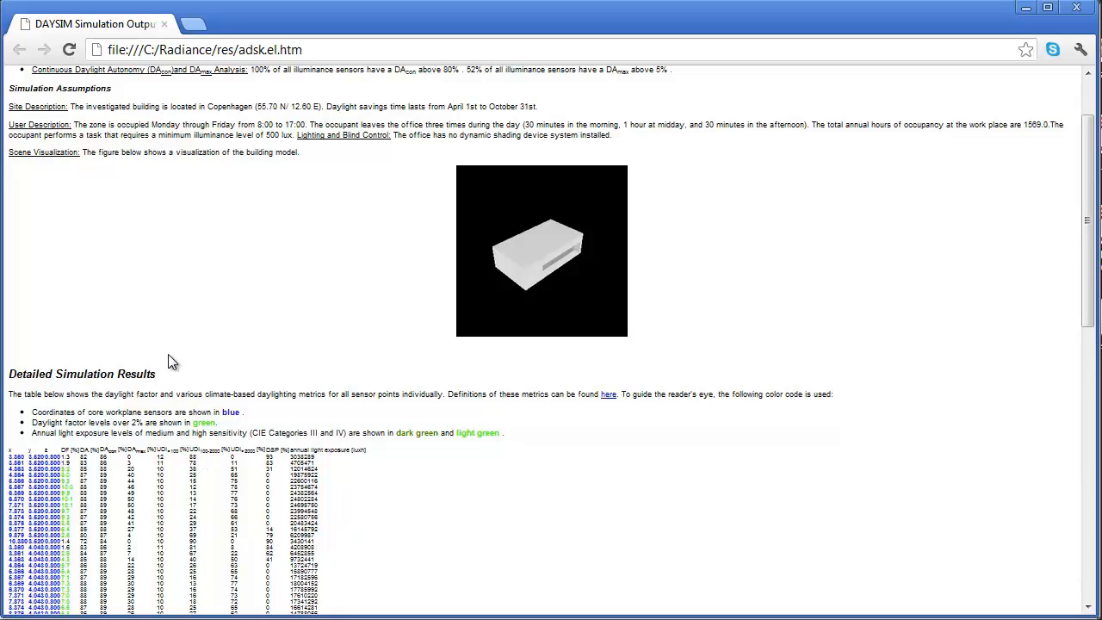
mouse_move(237, 368)
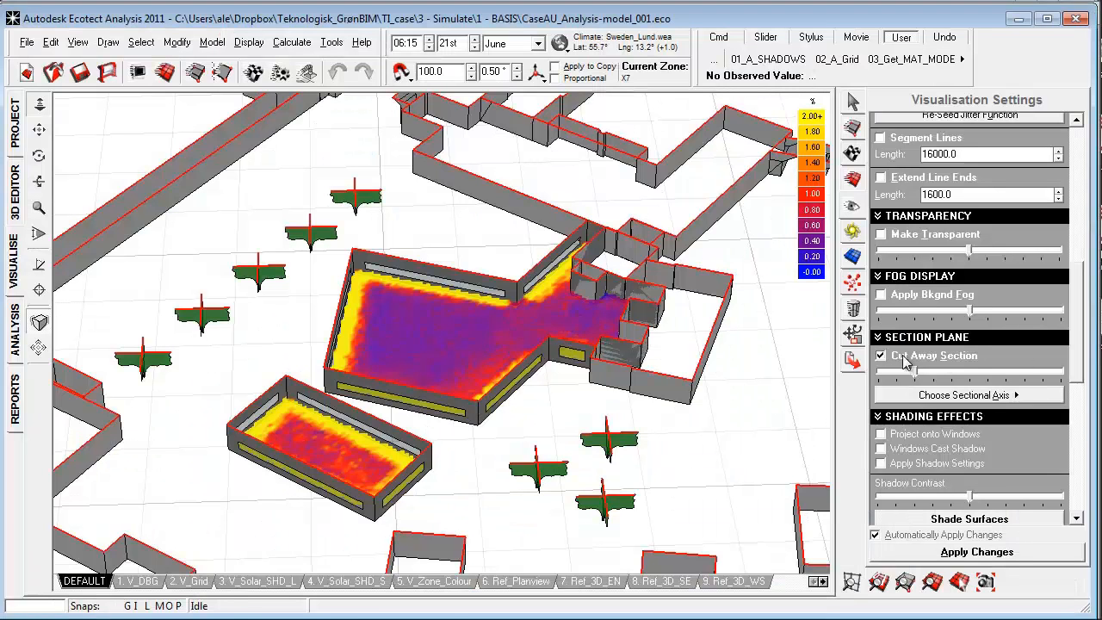
- Untick Cut Away Section to show the whole grey-shaded site model again
left_click(881, 355)
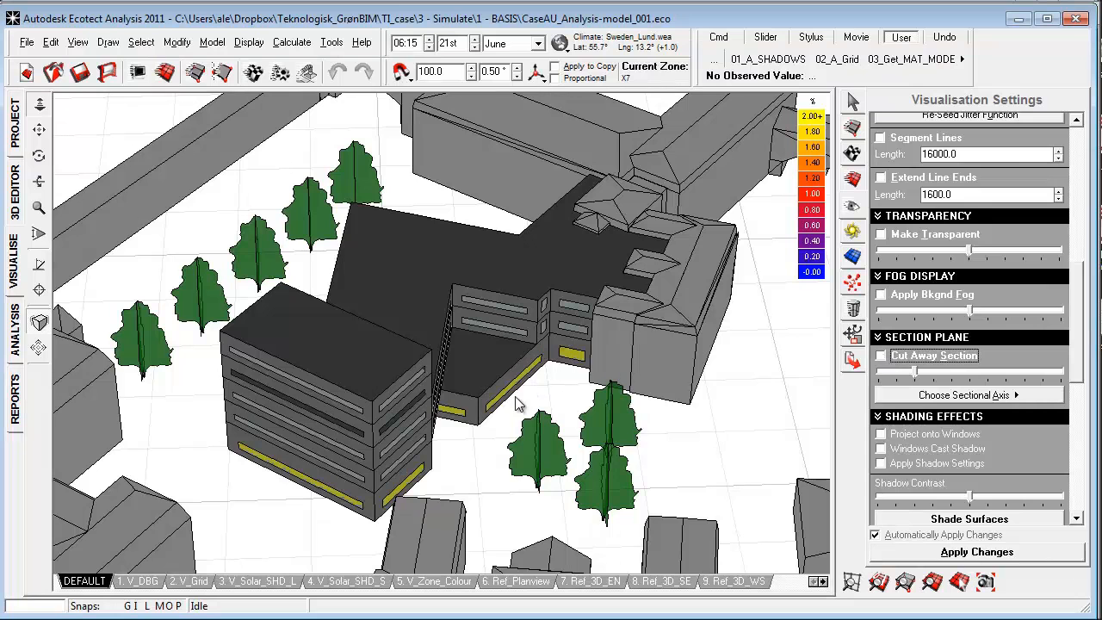
mouse_move(534, 456)
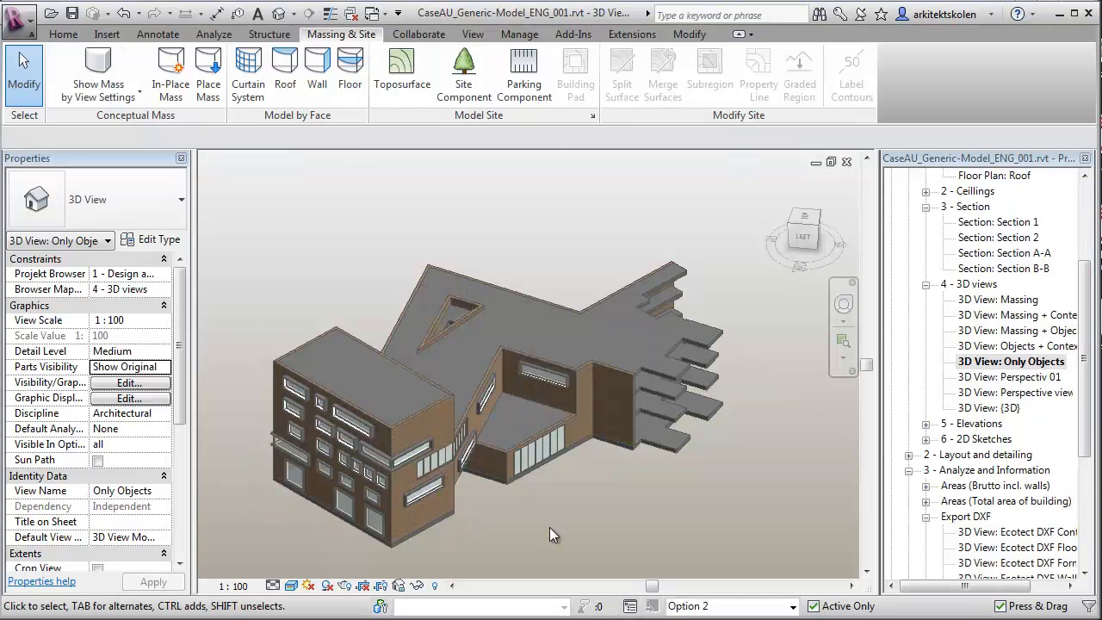
mouse_move(520, 542)
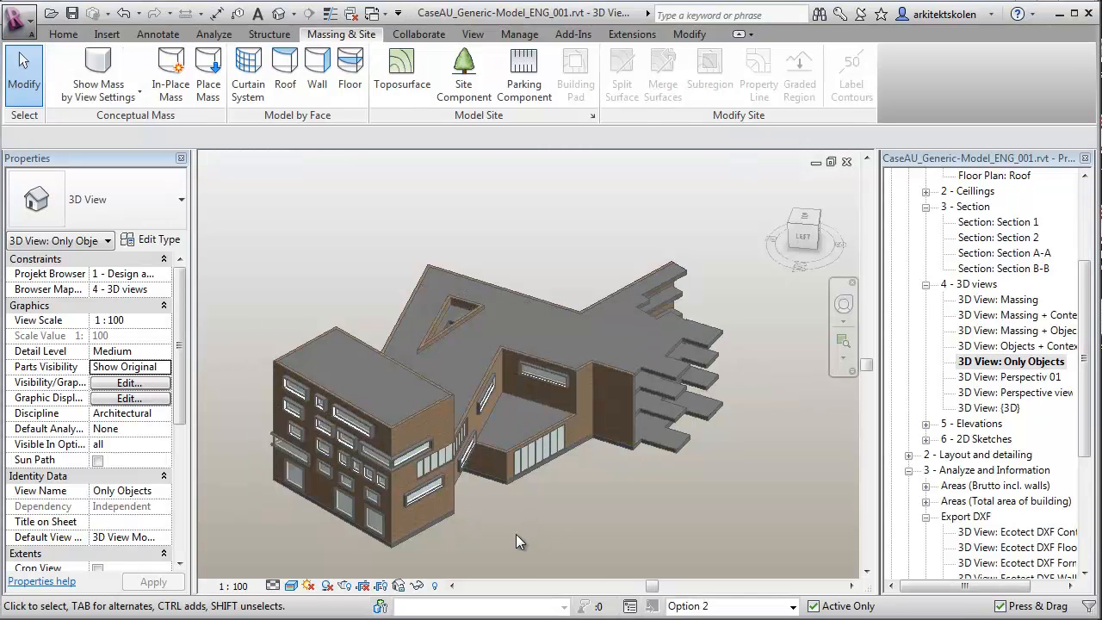
mouse_move(313, 548)
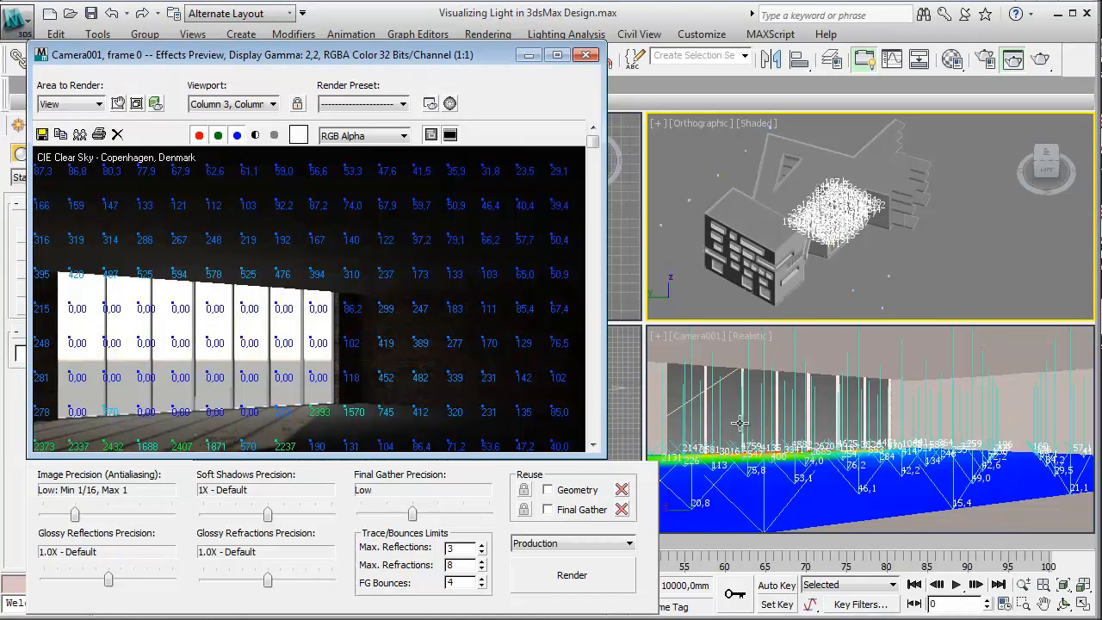
mouse_move(278, 334)
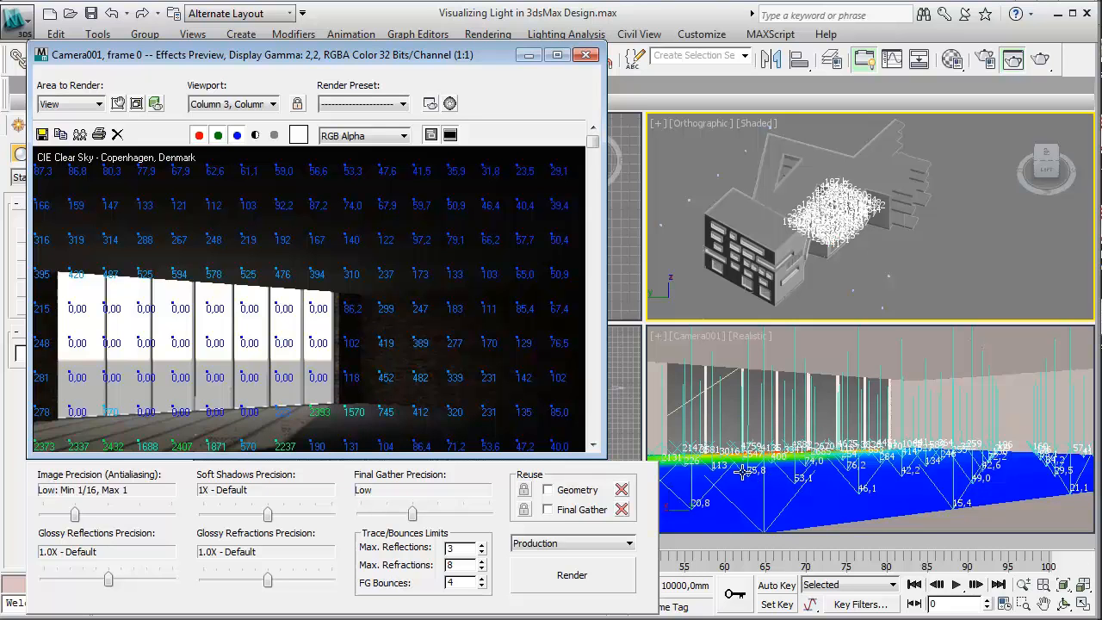
mouse_move(782, 472)
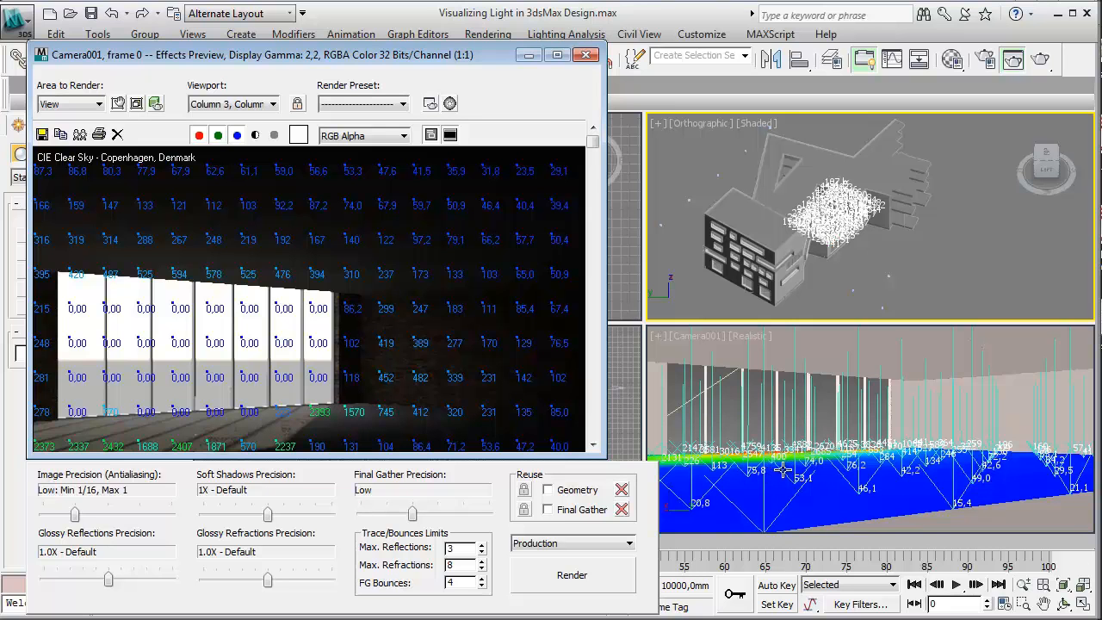
mouse_move(778, 468)
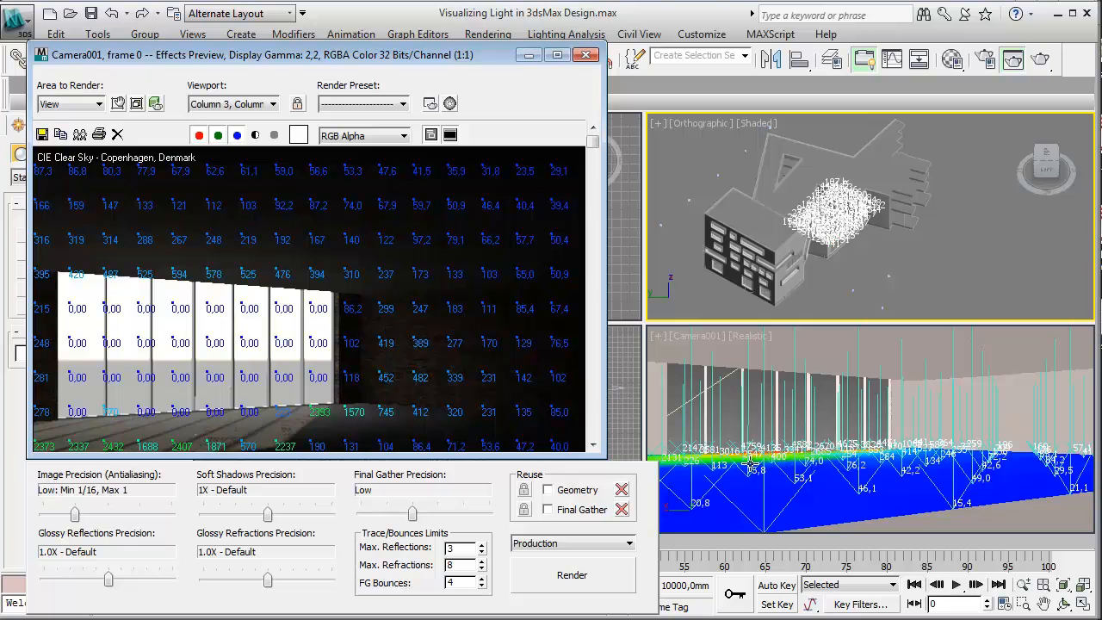
mouse_move(749, 462)
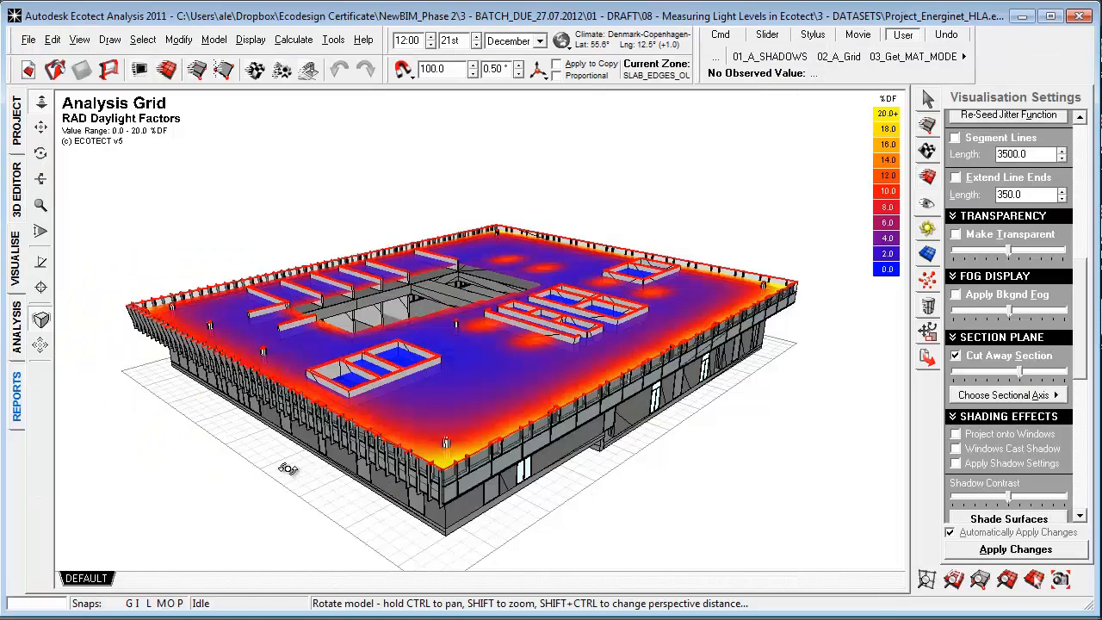
- Orbit the roof daylight grid before moving on to the Radiance image and Daysim report
left_click_drag(286, 468, 341, 476)
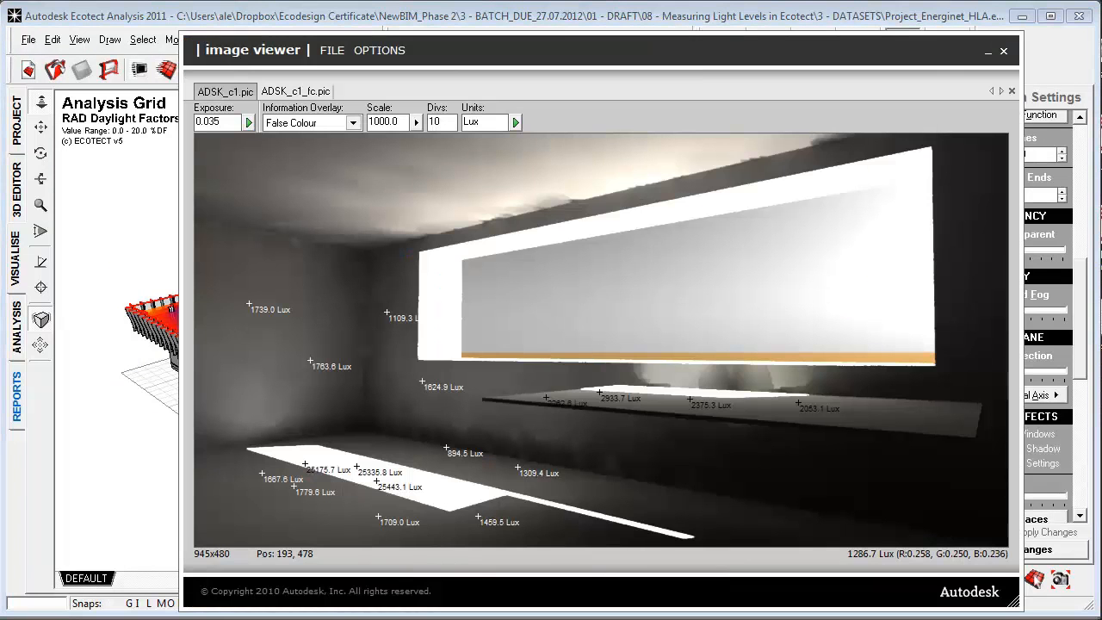
mouse_move(375, 413)
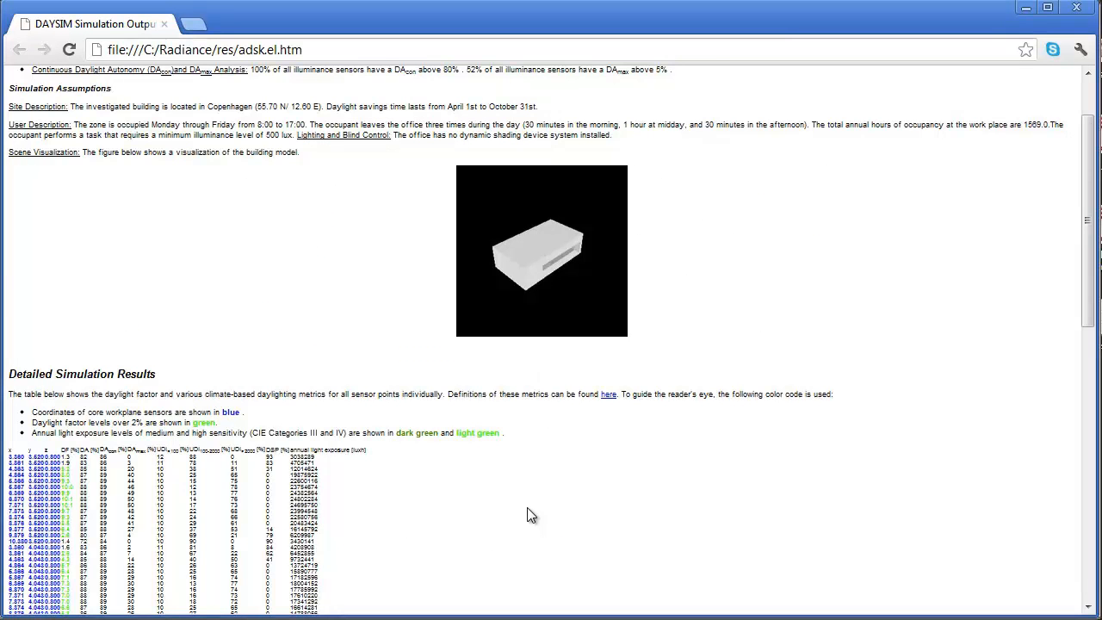
scroll("down", 3)
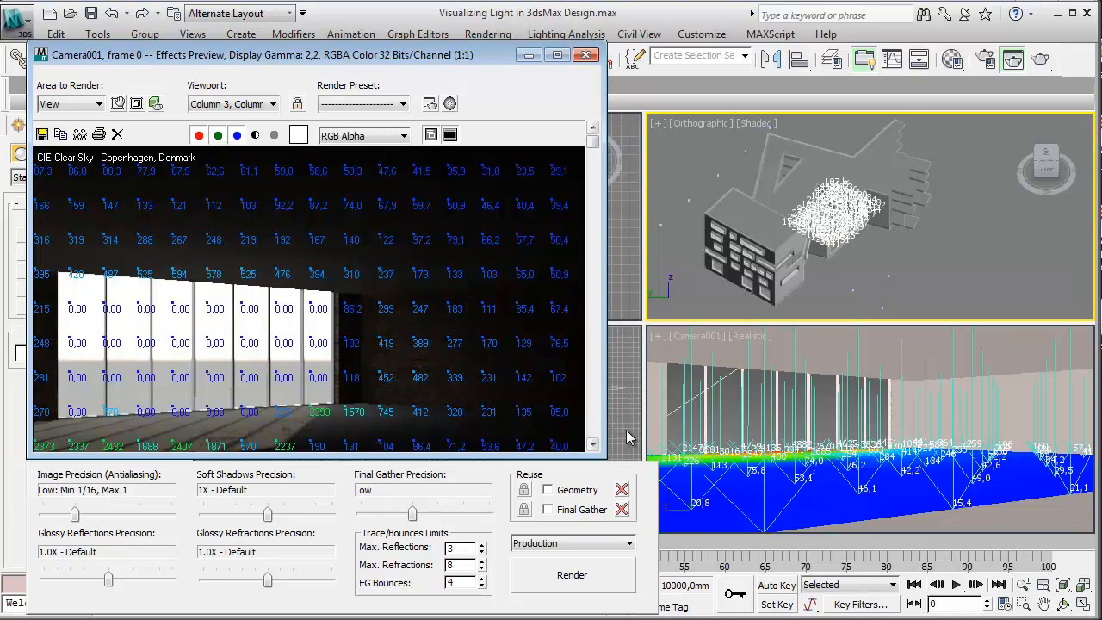
mouse_move(193, 336)
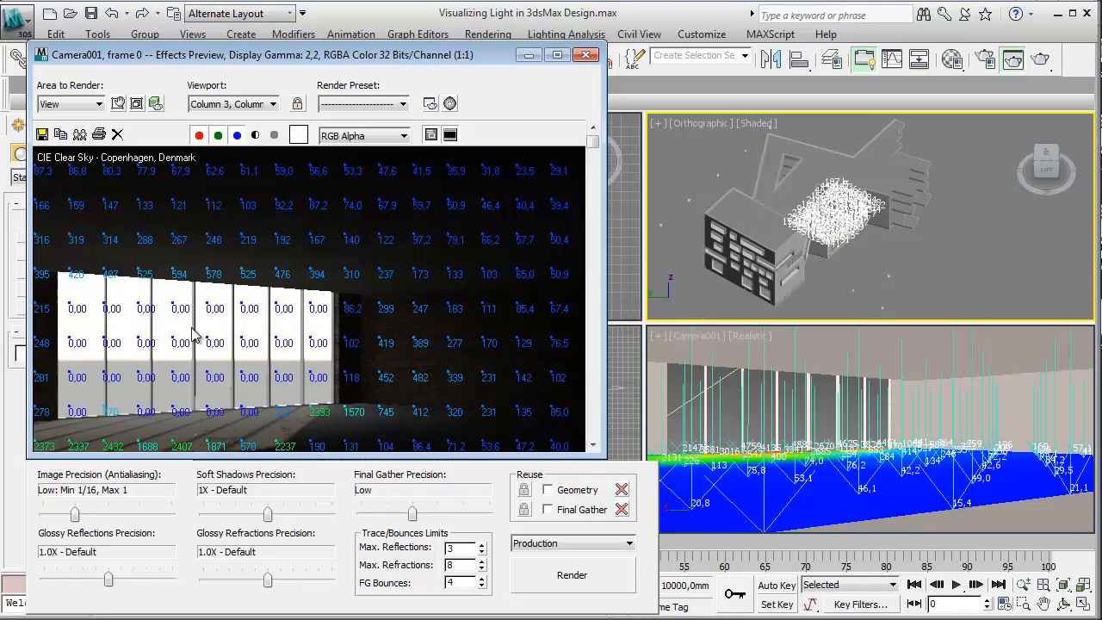
mouse_move(213, 334)
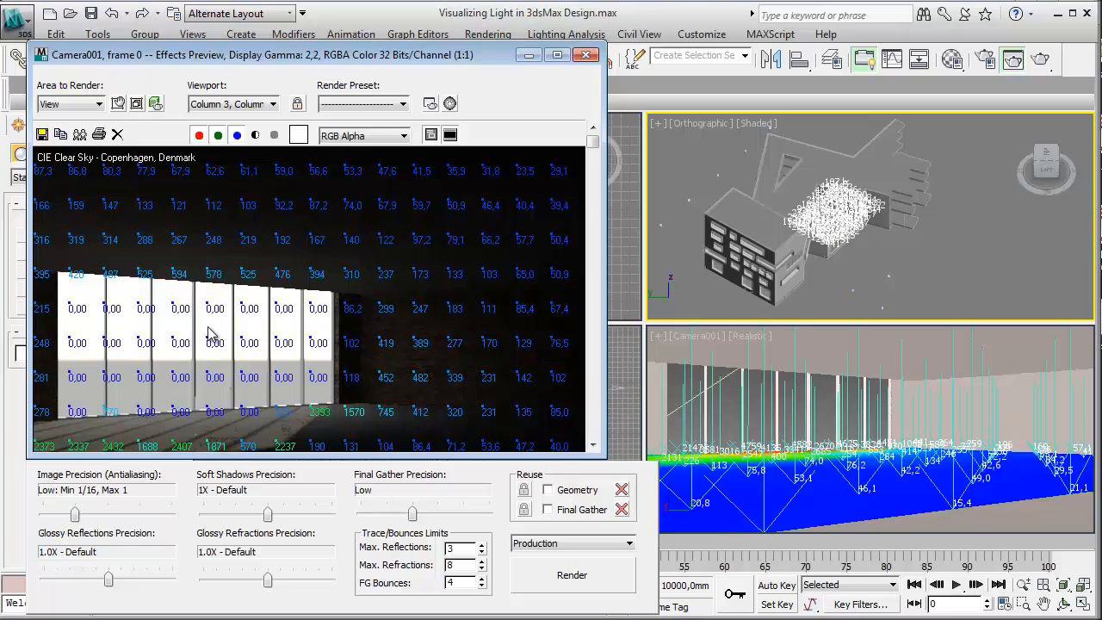
mouse_move(204, 334)
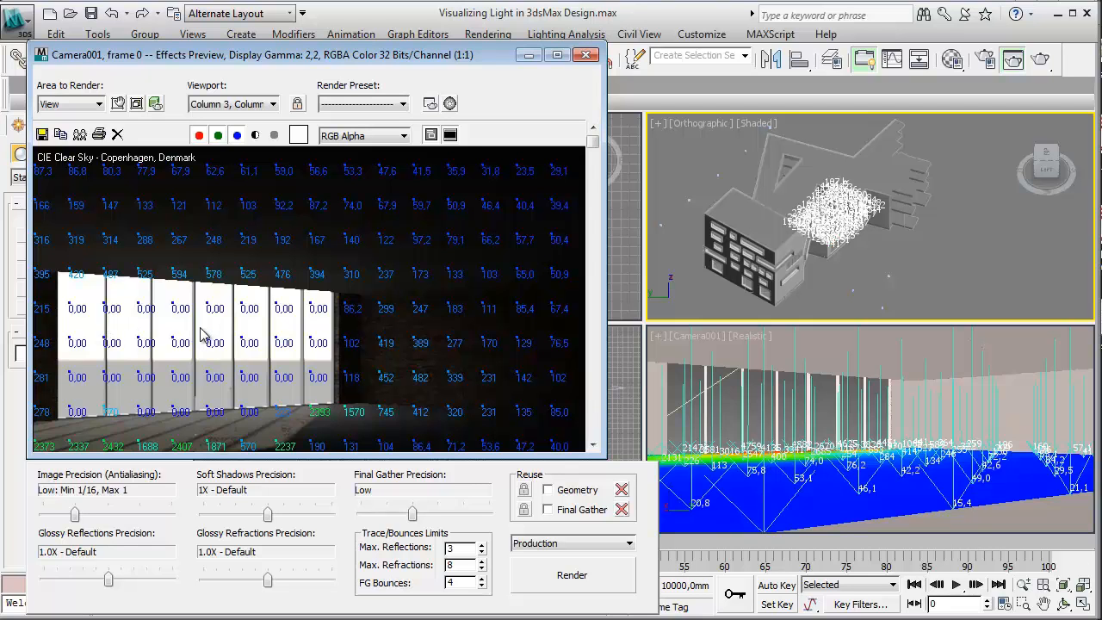